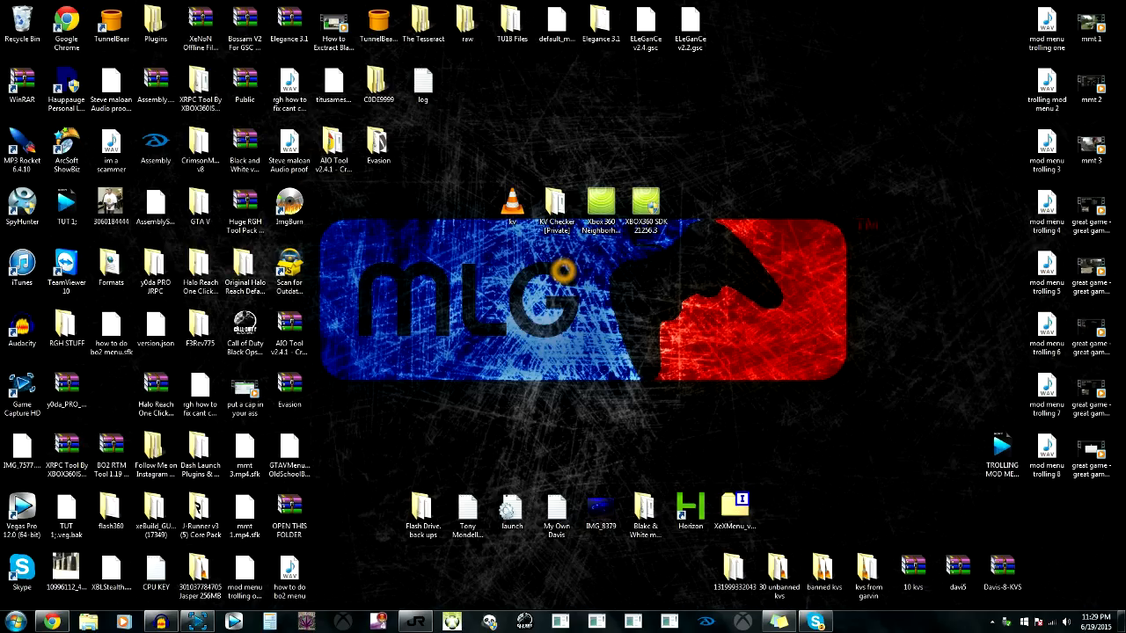
Browse into the KV Checker (Private) folder in Explorer.
{"action": "left_click", "coordinate": [512, 201]}
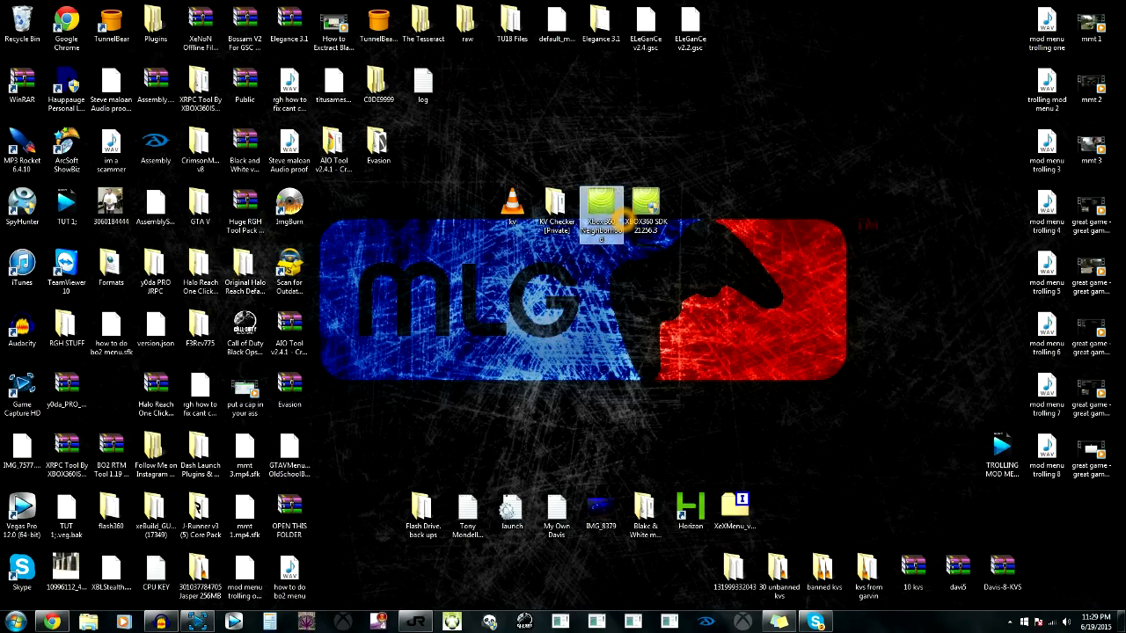
{"action": "mouse_move", "coordinate": [648, 208]}
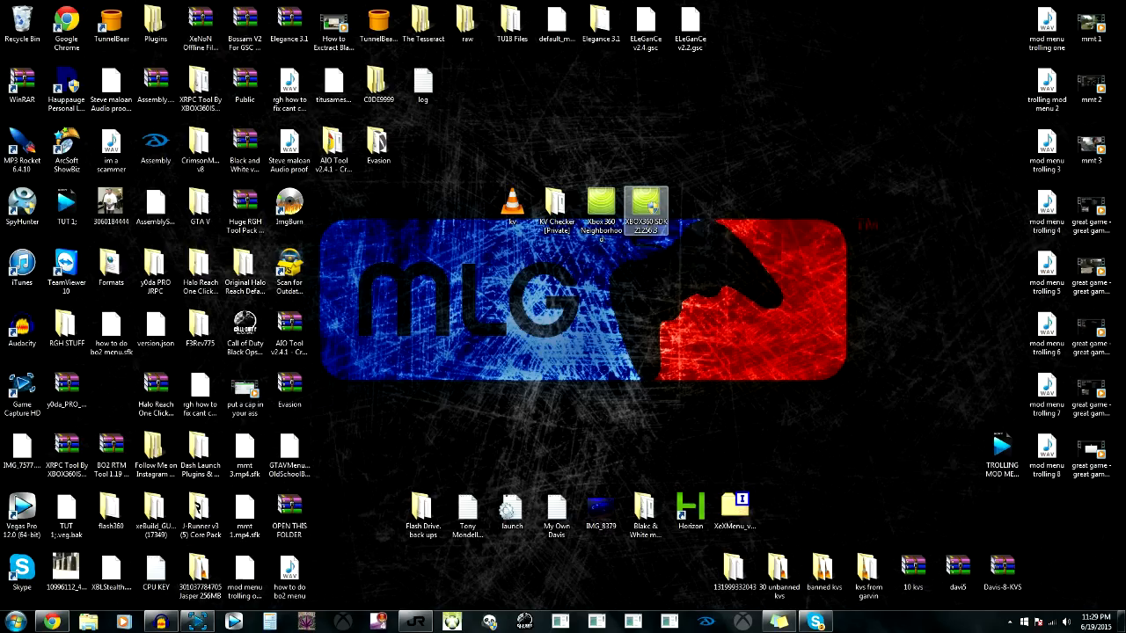
{"action": "left_click", "coordinate": [644, 208]}
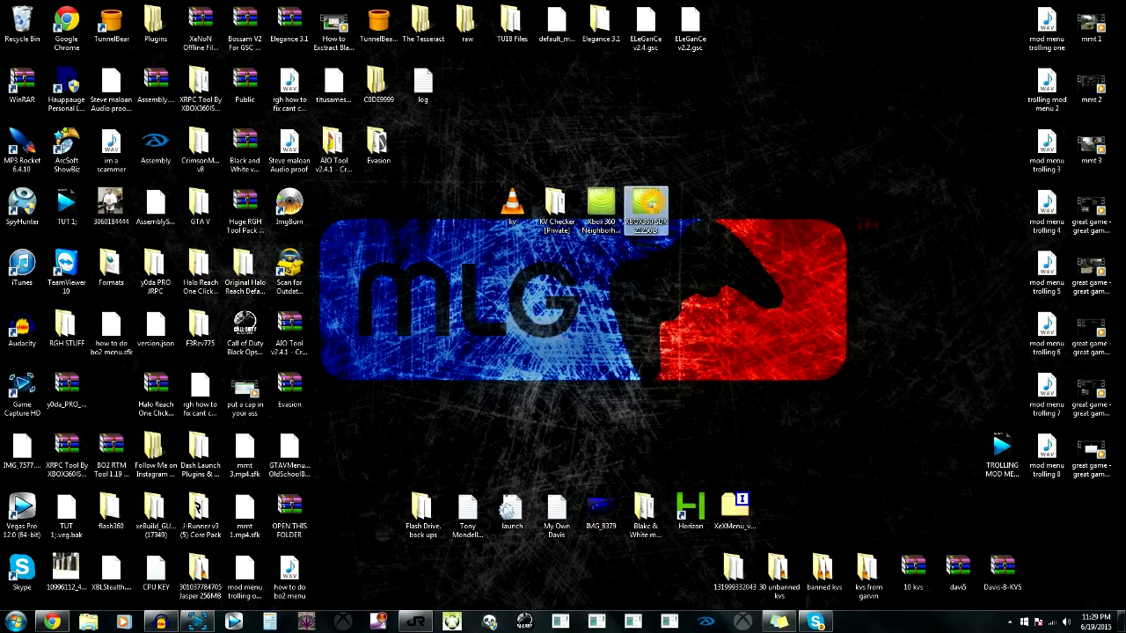
{"action": "mouse_move", "coordinate": [647, 211]}
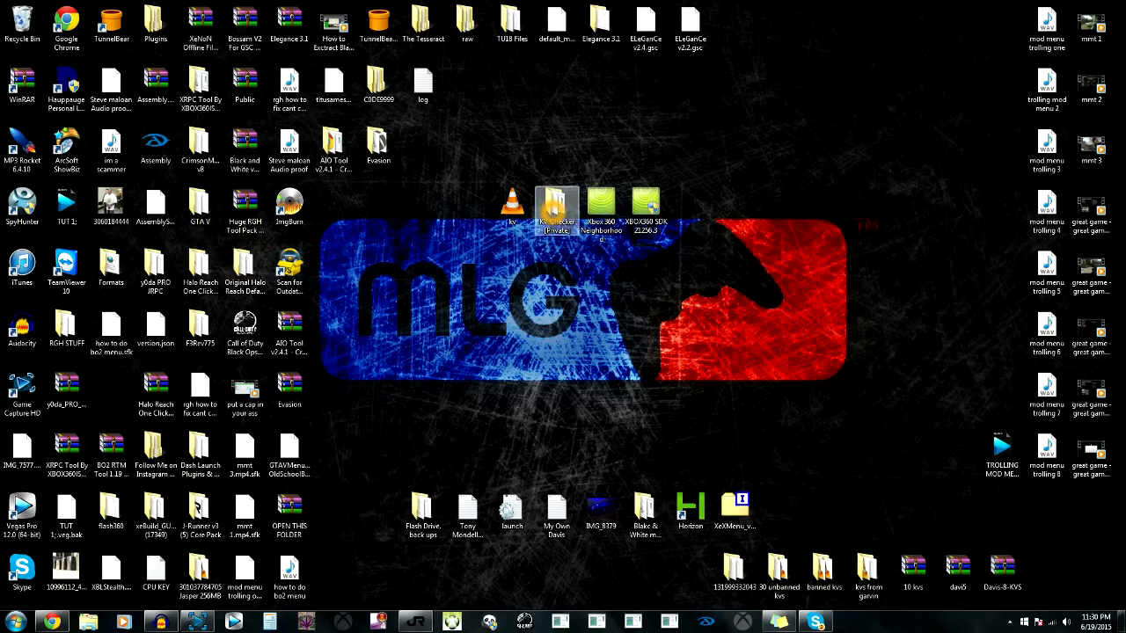
{"action": "double_click", "coordinate": [556, 202]}
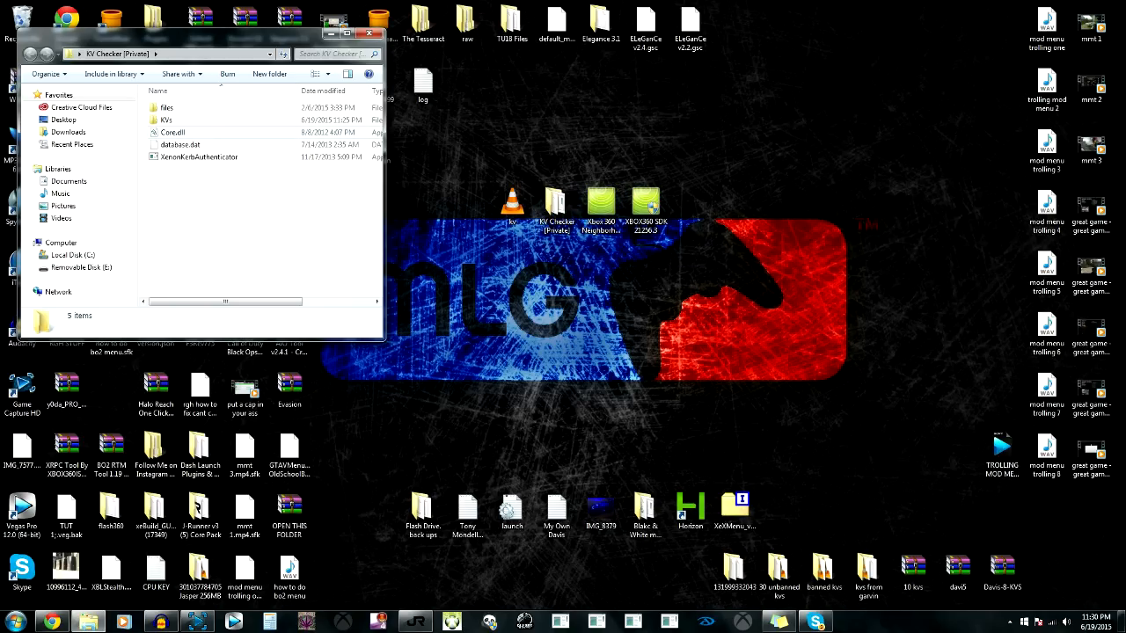
{"action": "mouse_move", "coordinate": [176, 120]}
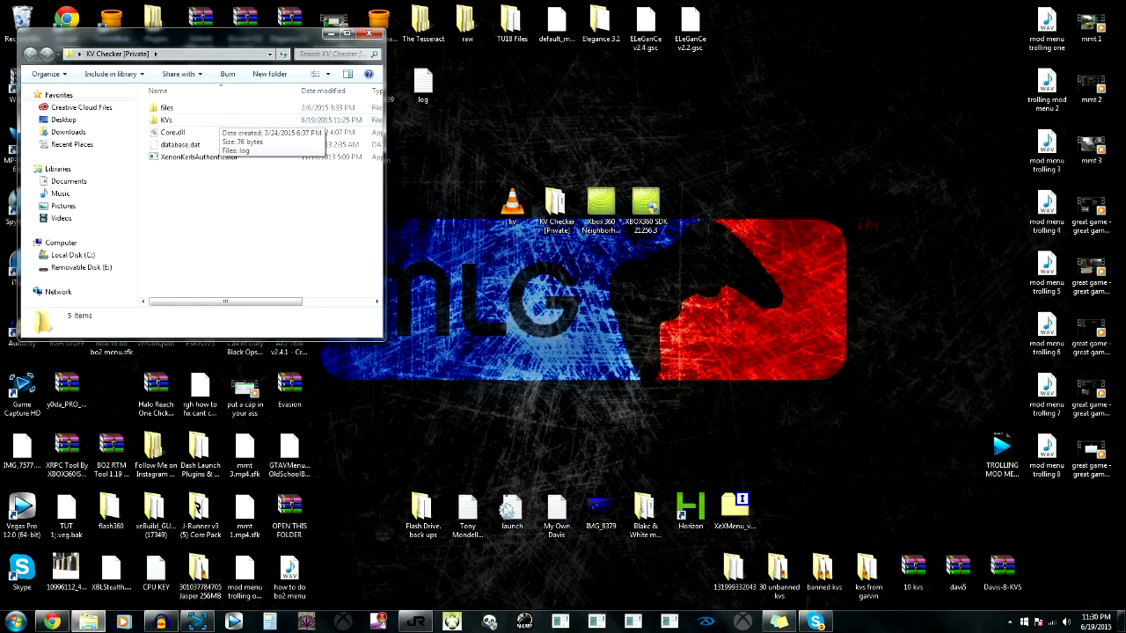
{"action": "double_click", "coordinate": [165, 119]}
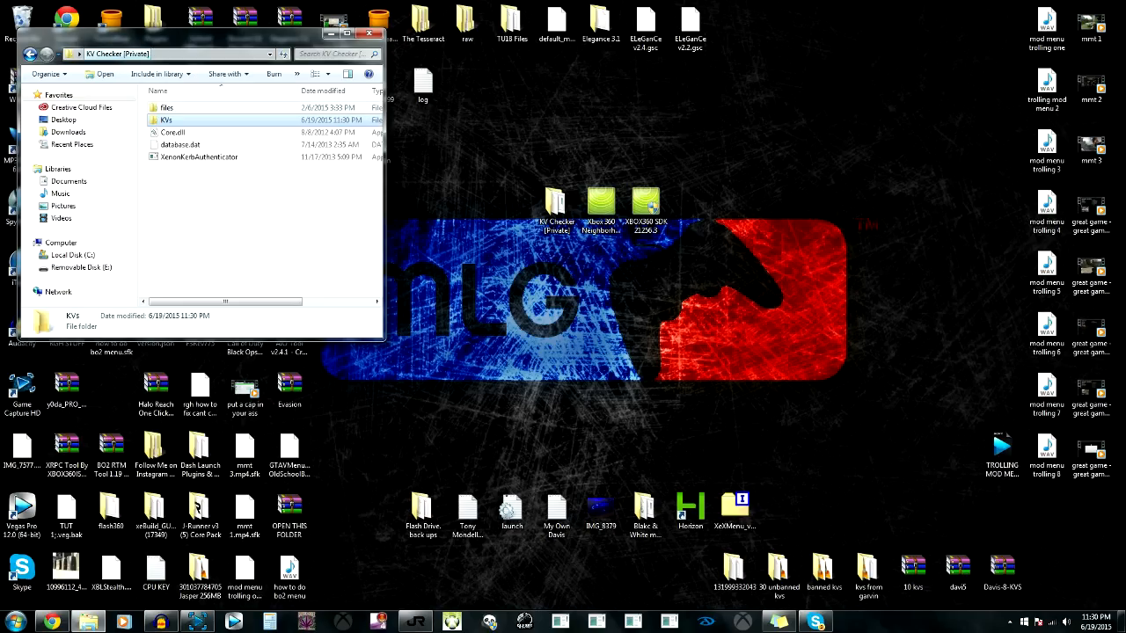
Run the KV checker application, allowing the unverified-publisher warning.
{"action": "double_click", "coordinate": [199, 156]}
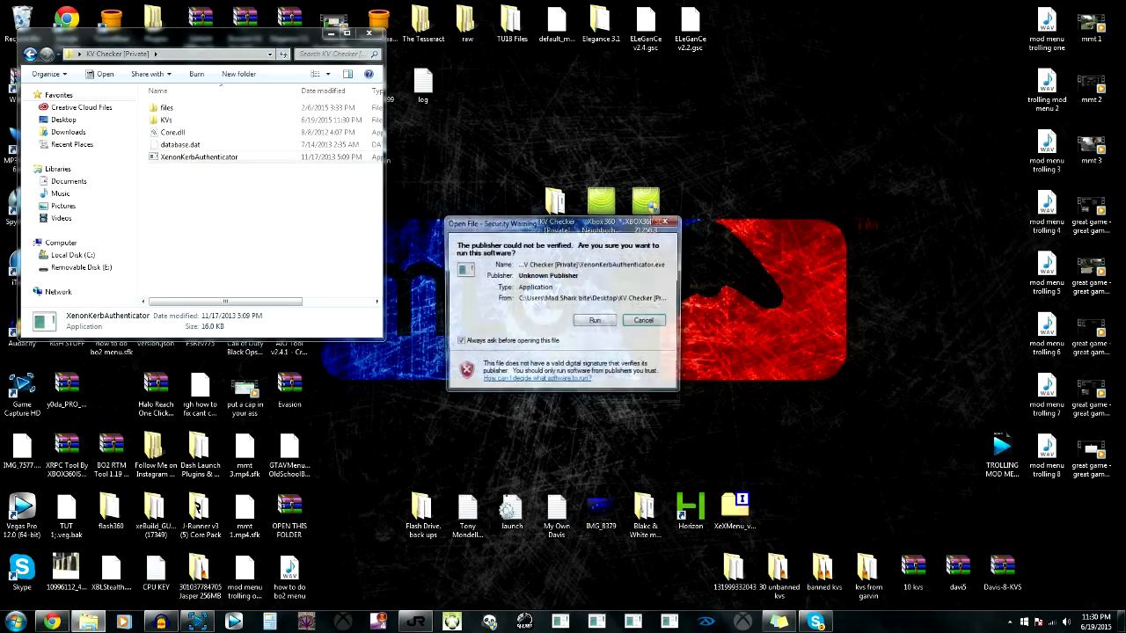
{"action": "left_click", "coordinate": [595, 320]}
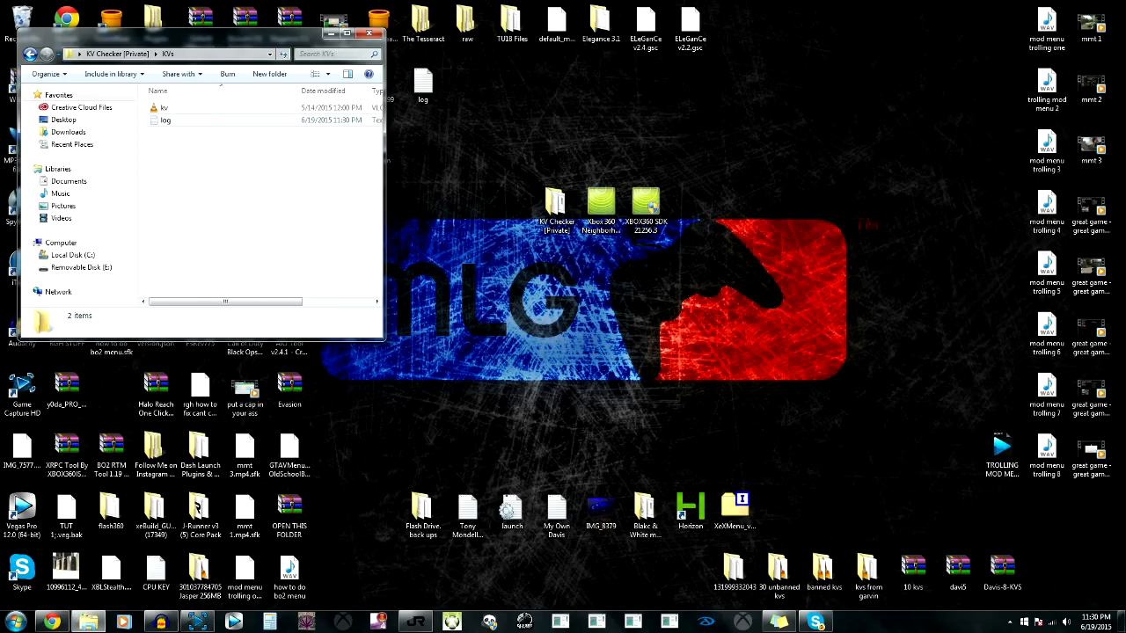
Read the check-result log in Notepad, then move the kv file out of the KVs folder.
{"action": "double_click", "coordinate": [165, 119]}
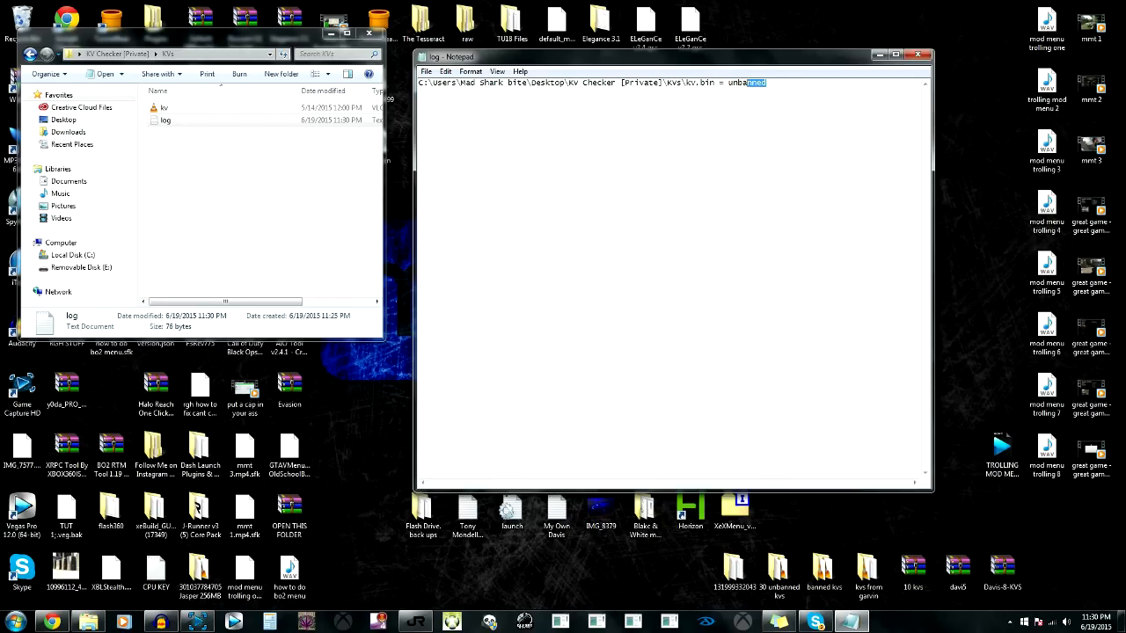
{"action": "left_click", "coordinate": [919, 55]}
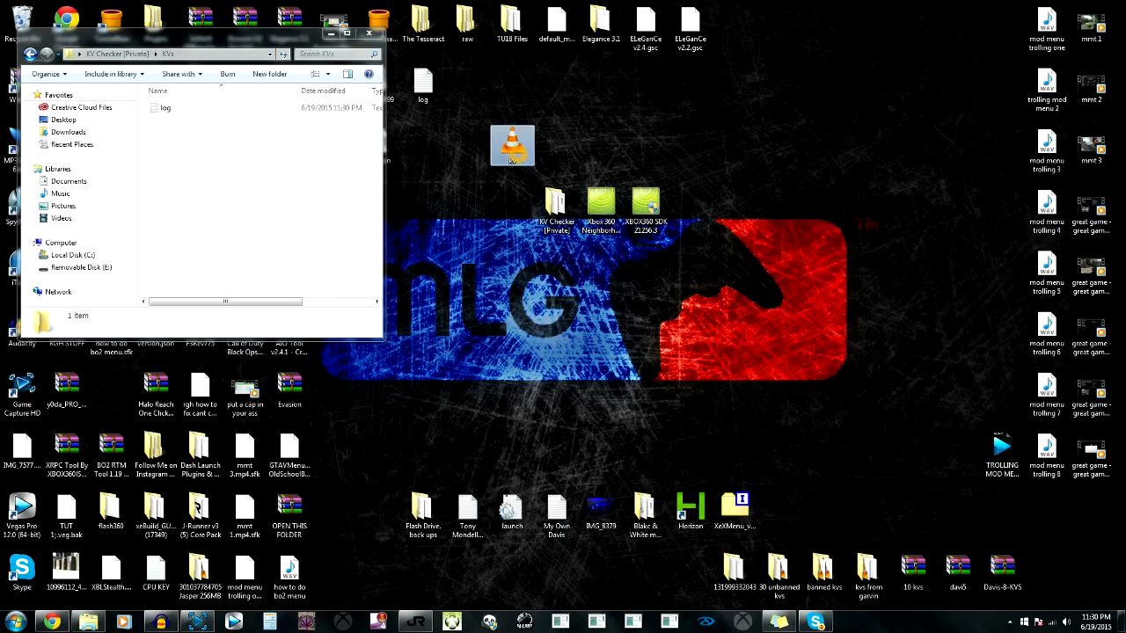
{"action": "left_click_drag", "start_coordinate": [512, 144], "coordinate": [512, 203]}
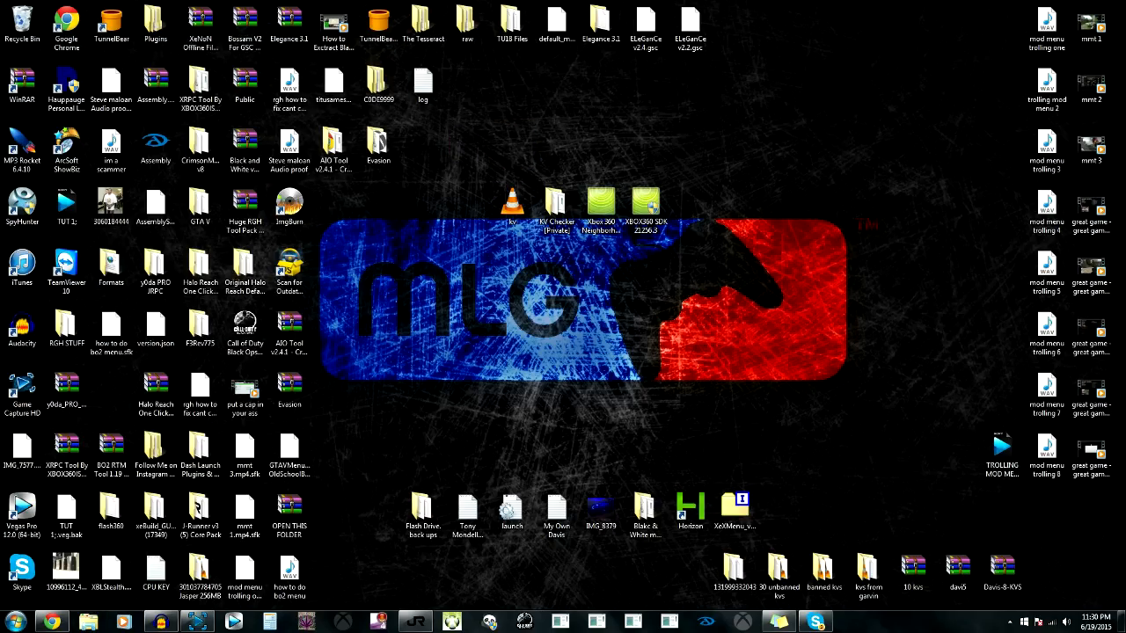
{"action": "mouse_move", "coordinate": [676, 206]}
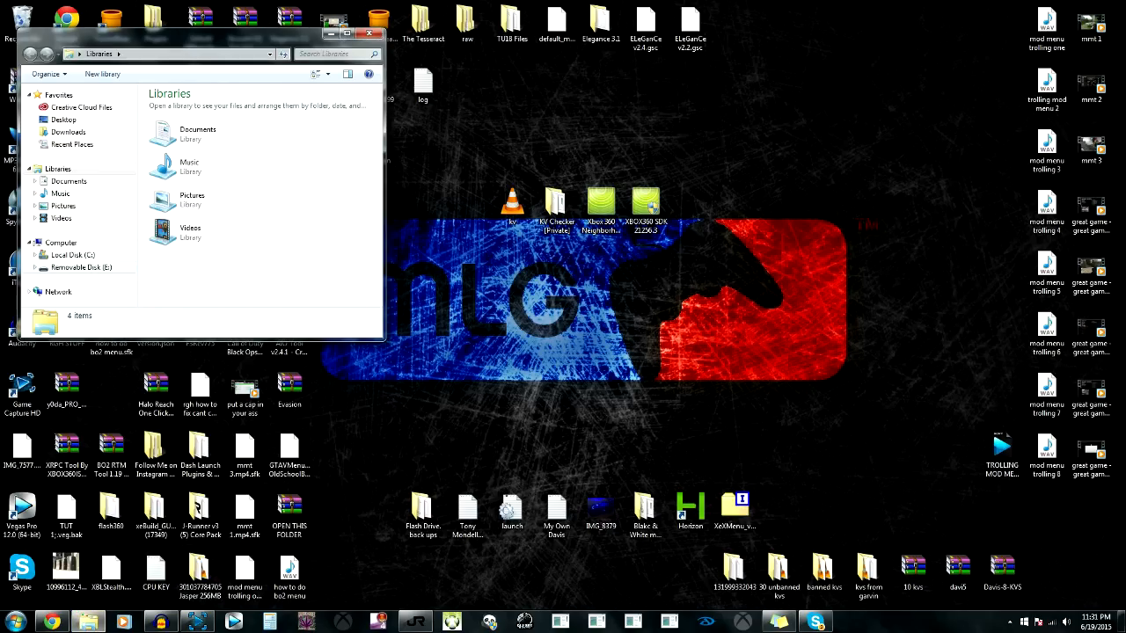
Place the kv file onto the removable flash drive.
{"action": "left_click", "coordinate": [81, 267]}
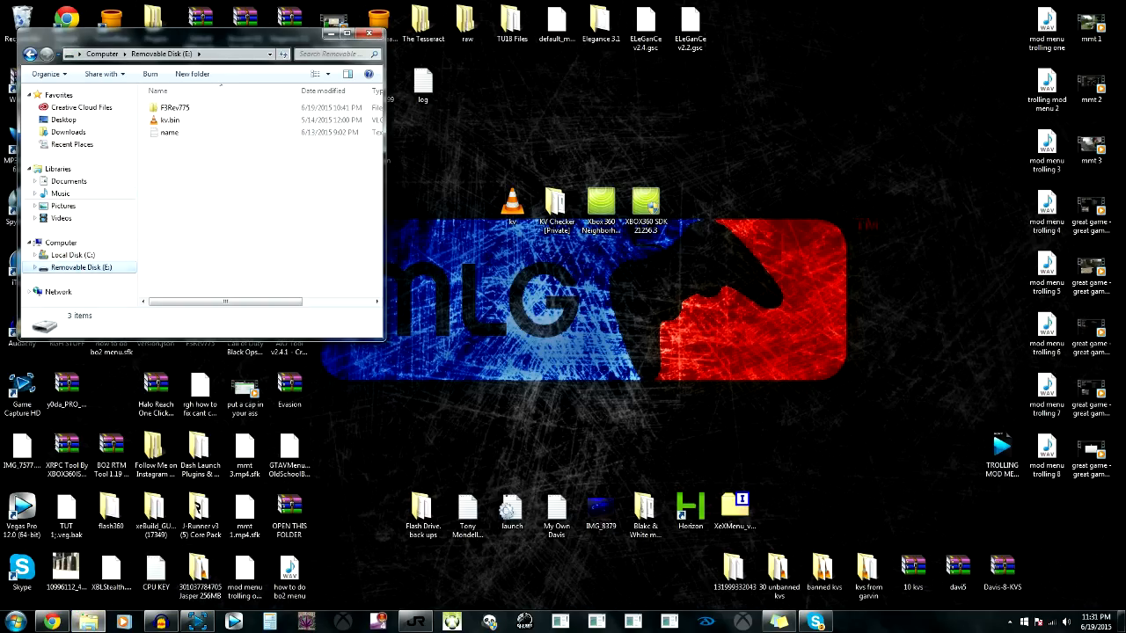
{"action": "left_click", "coordinate": [169, 119]}
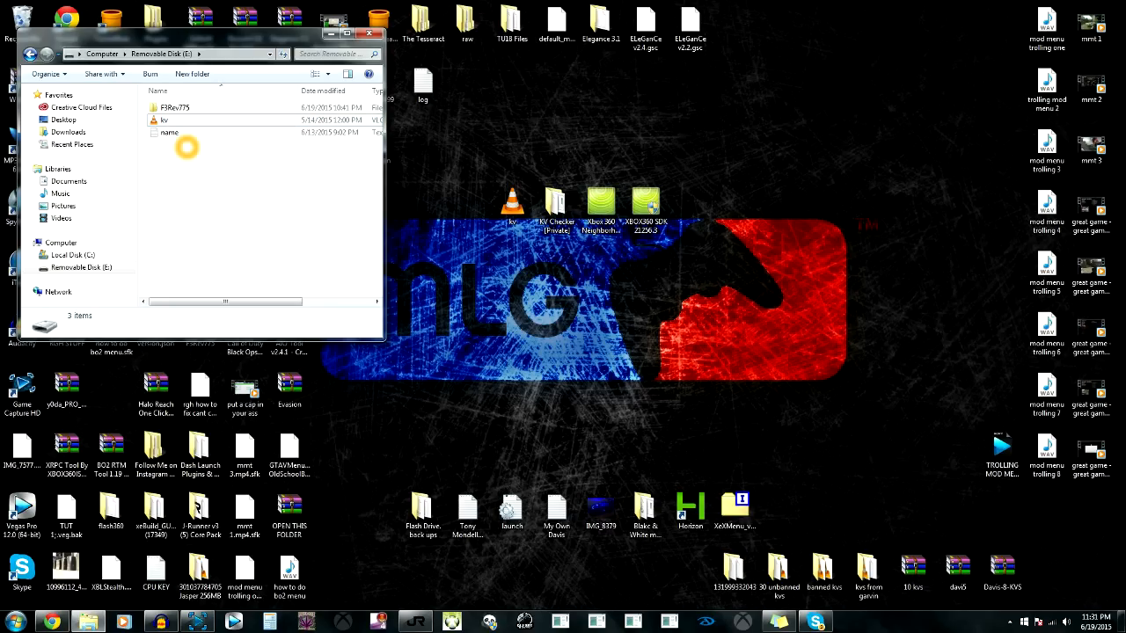
{"action": "mouse_move", "coordinate": [183, 151]}
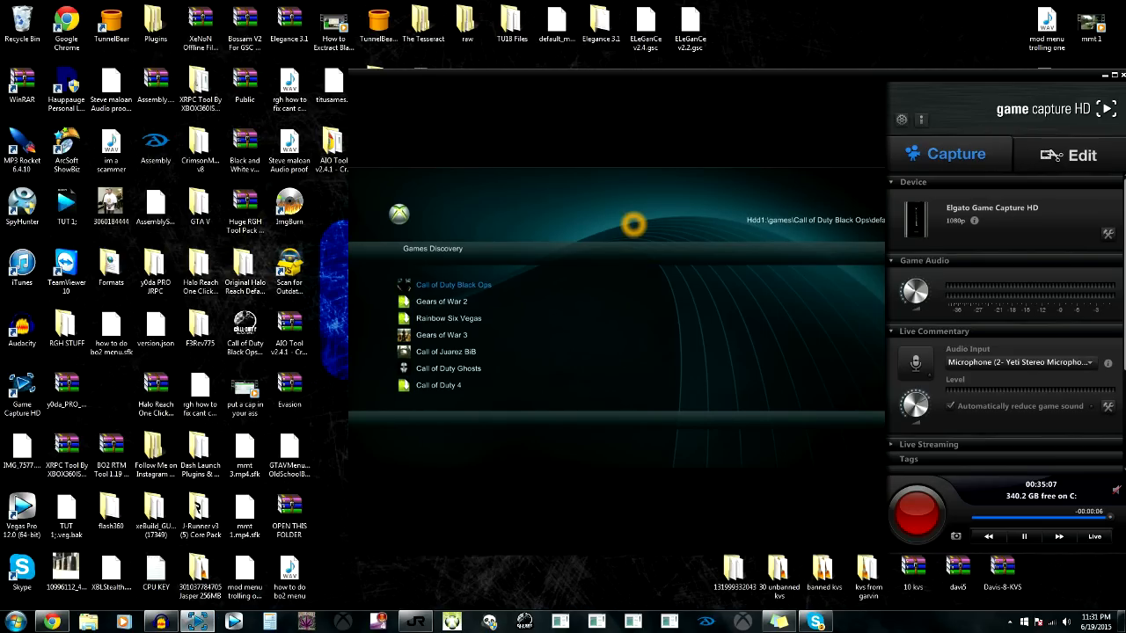
In the console file manager, copy kv.bin from the Usb0 drive.
{"action": "left_click", "coordinate": [454, 285]}
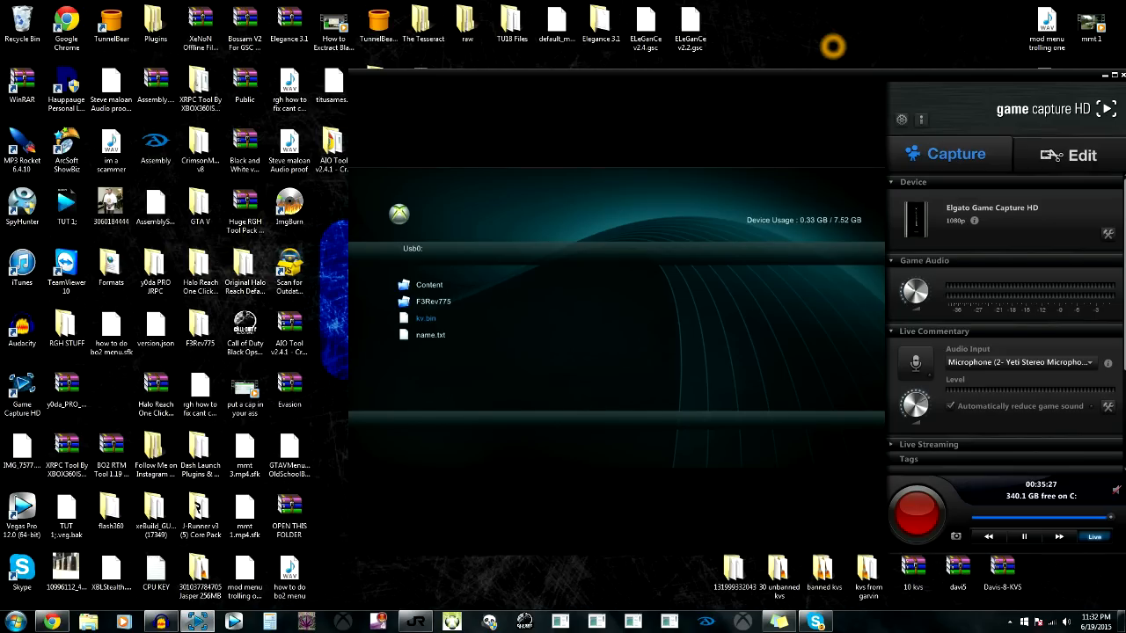
{"action": "right_click", "coordinate": [425, 317]}
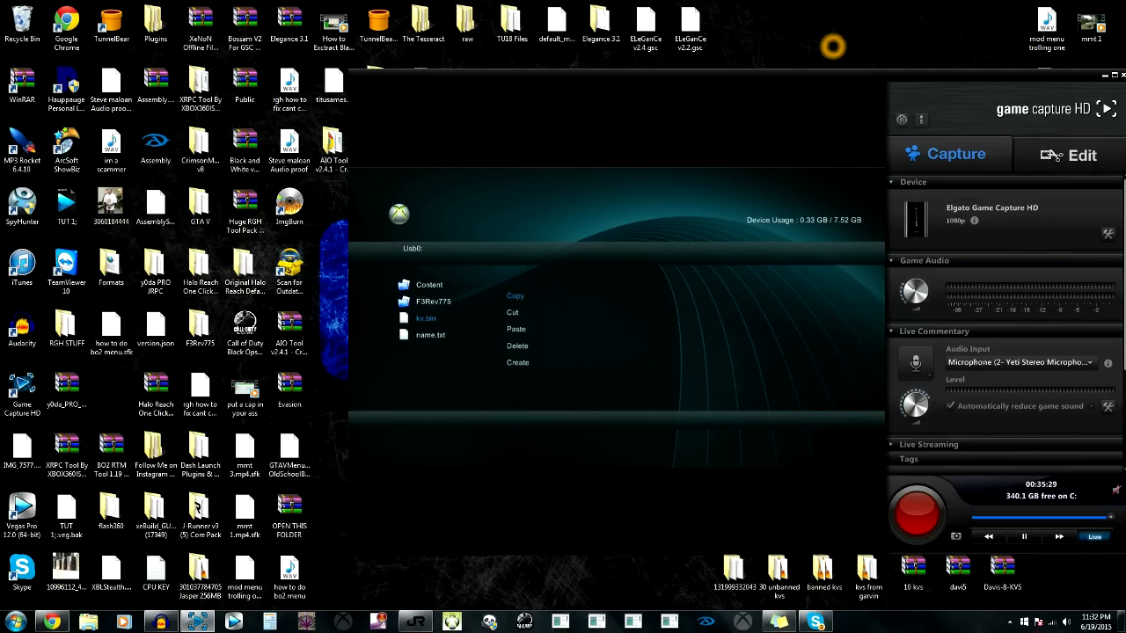
{"action": "left_click", "coordinate": [514, 295]}
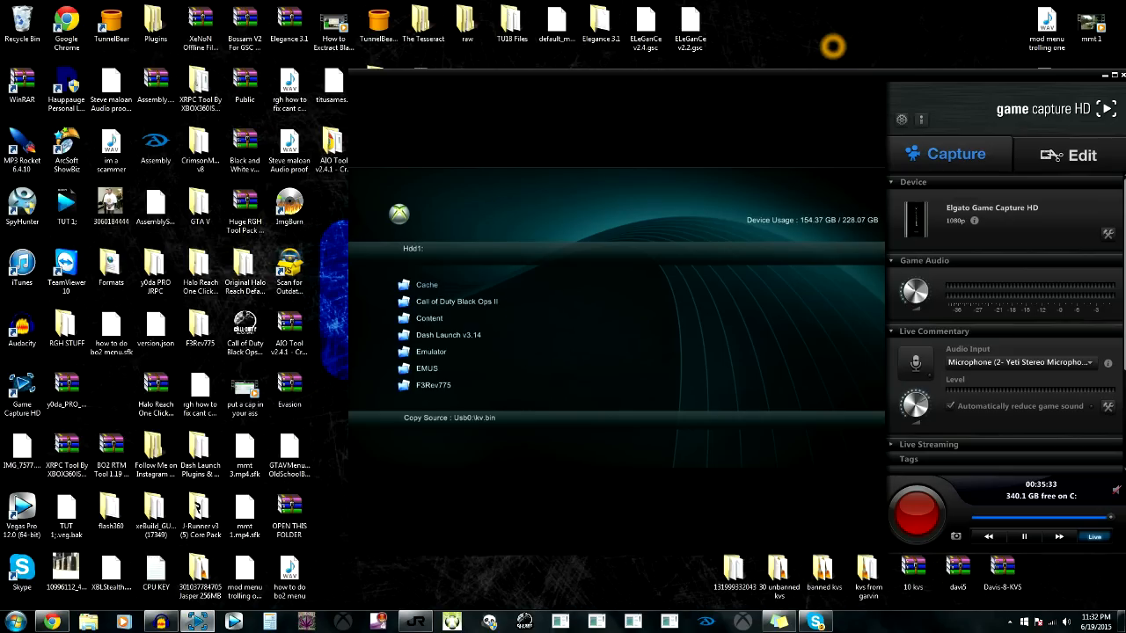
Bring up file options on Hdd1 to paste kv.bin there.
{"action": "right_click", "coordinate": [456, 301]}
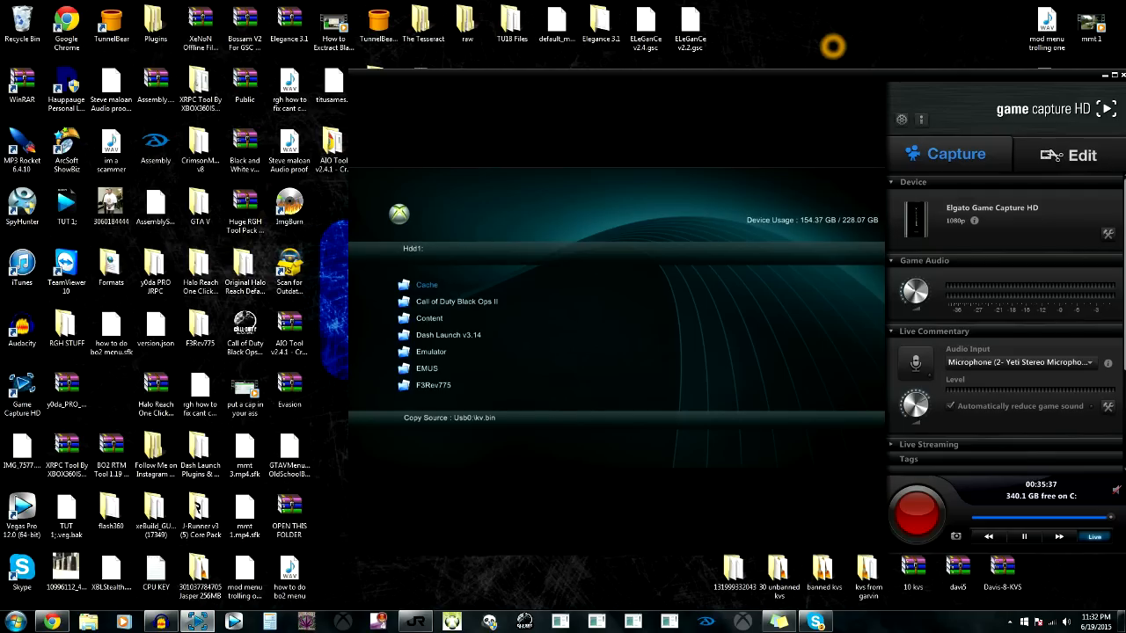
{"action": "right_click", "coordinate": [458, 301]}
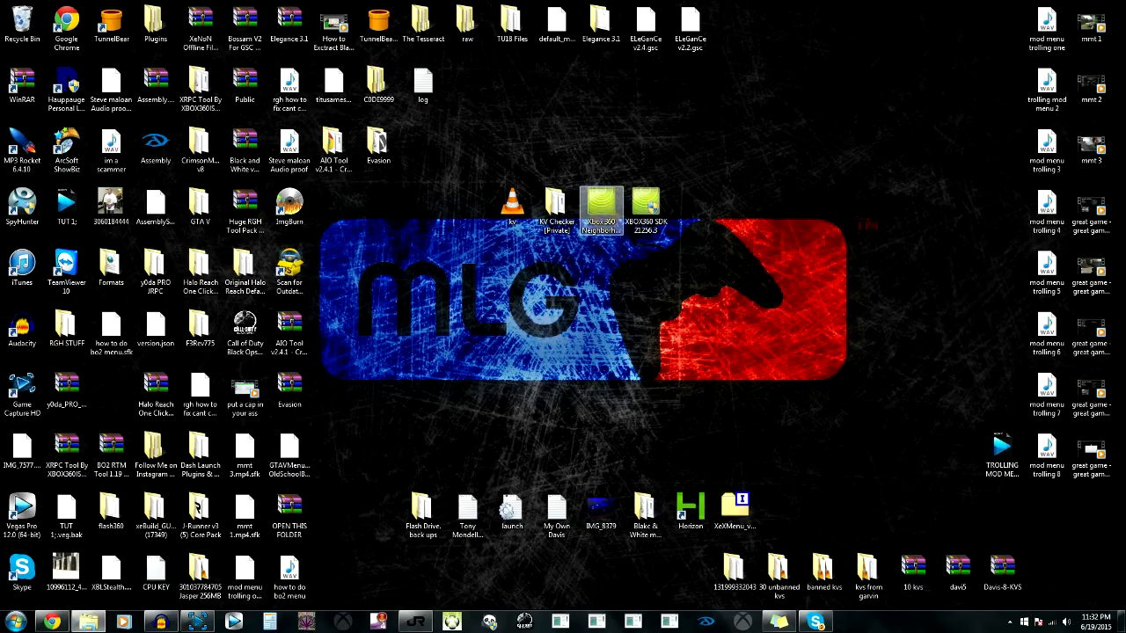
Add the console to Xbox 360 Neighborhood by its name or IP address.
{"action": "double_click", "coordinate": [602, 204]}
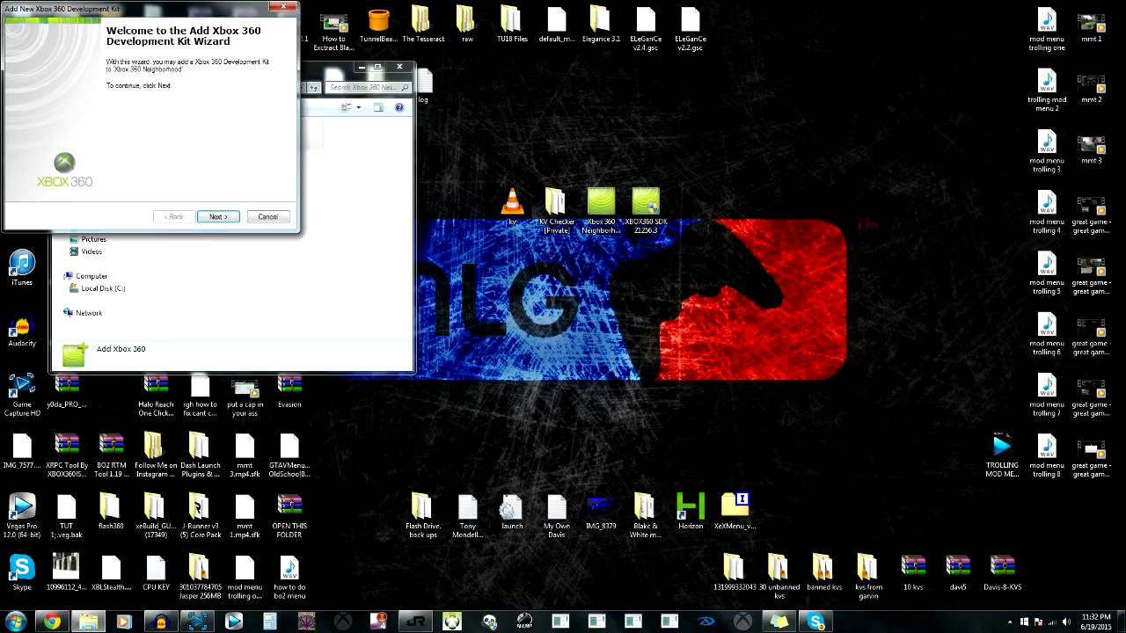
{"action": "left_click", "coordinate": [219, 217]}
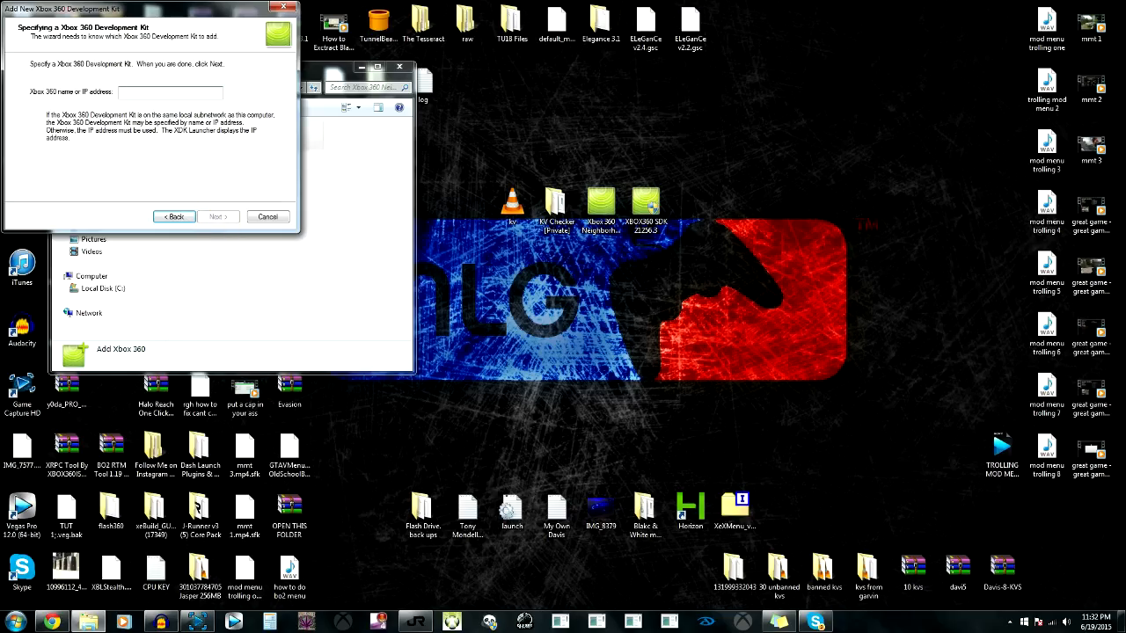
{"action": "left_click", "coordinate": [201, 454]}
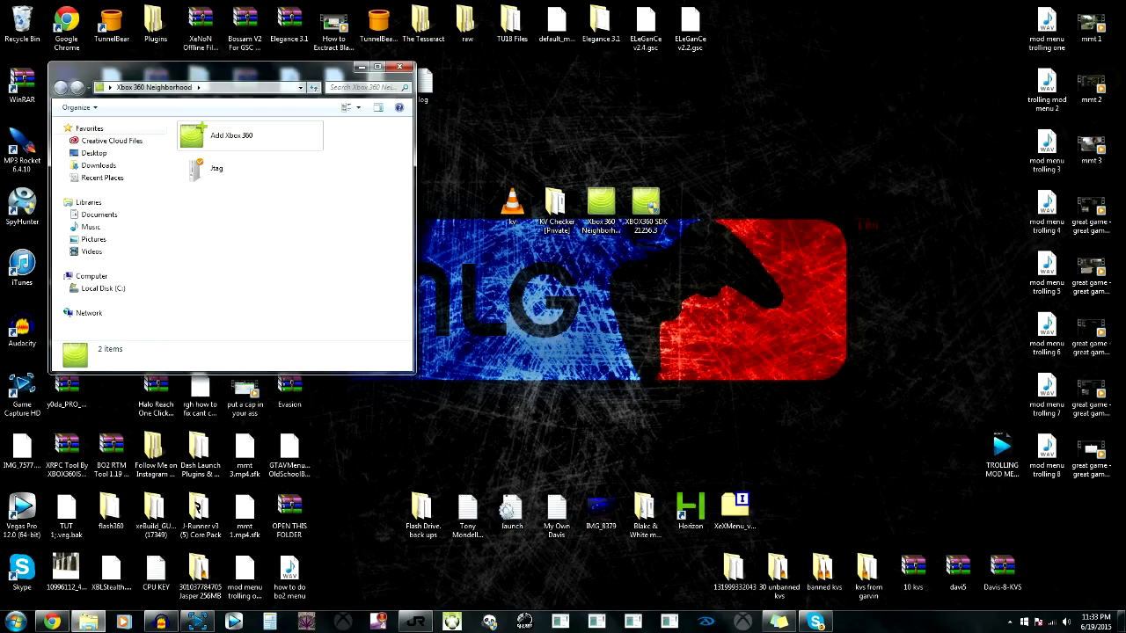
Browse into the newly added console's hard drive, which lists kv.bin.
{"action": "double_click", "coordinate": [217, 169]}
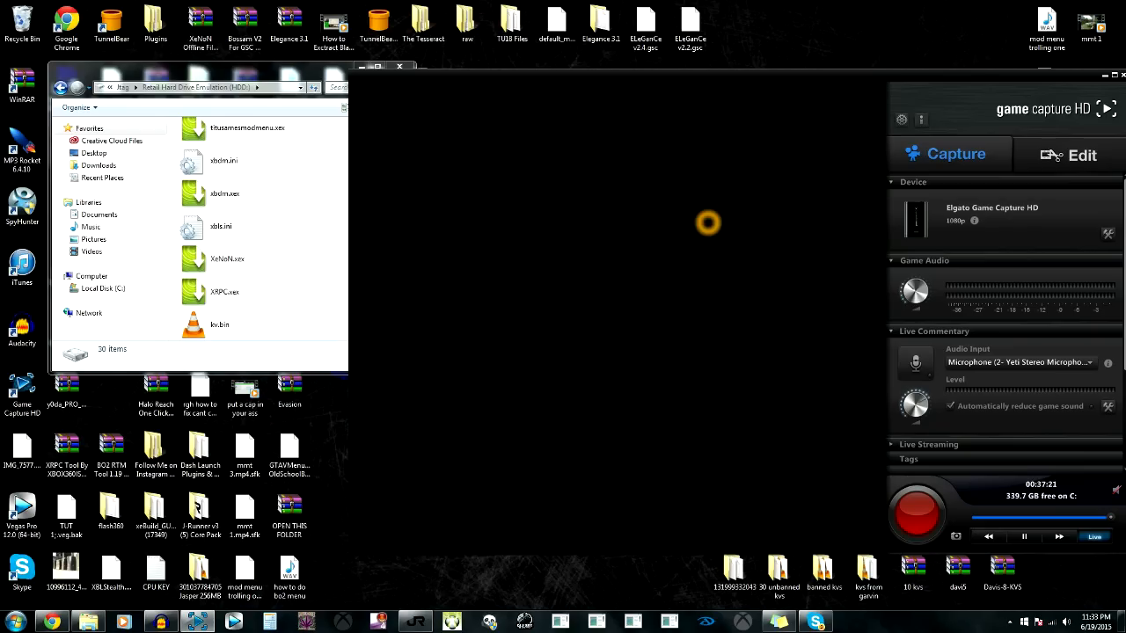
{"action": "left_click", "coordinate": [223, 160]}
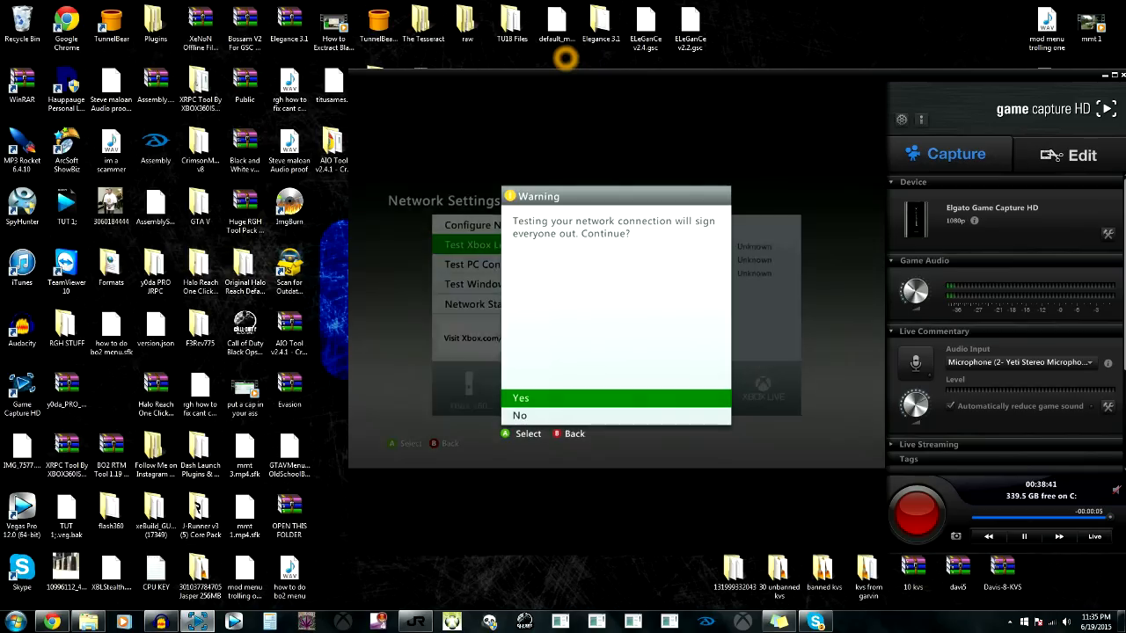
Accept signing everyone out so the Xbox Live connection test starts.
{"action": "left_click", "coordinate": [521, 397]}
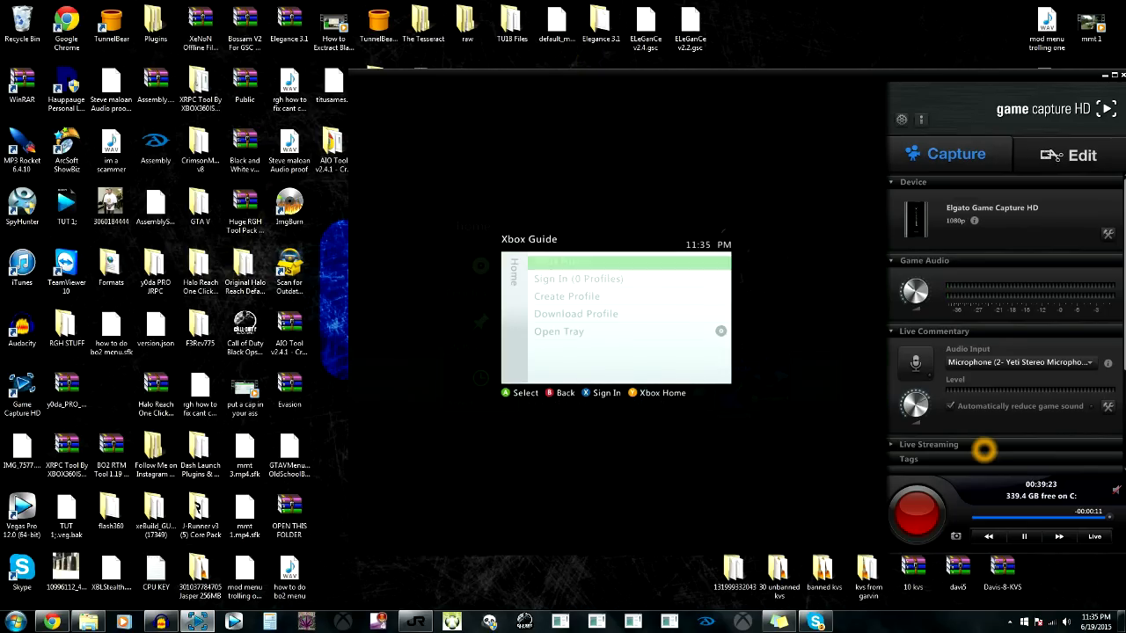
Bring up the console's Sign In list of Xbox Live profiles.
{"action": "left_click", "coordinate": [549, 278]}
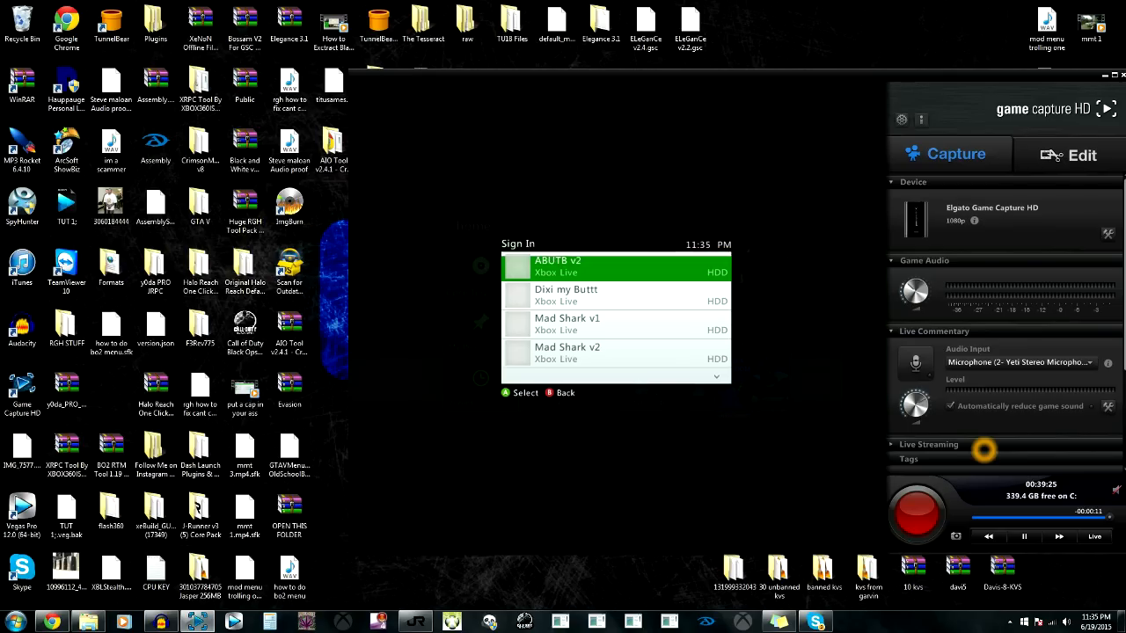